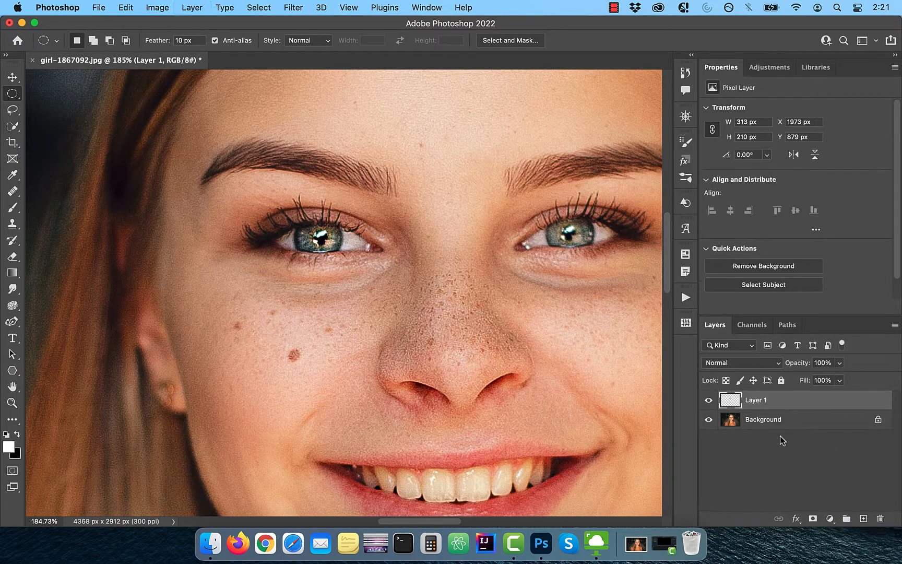
mouse_move(762, 404)
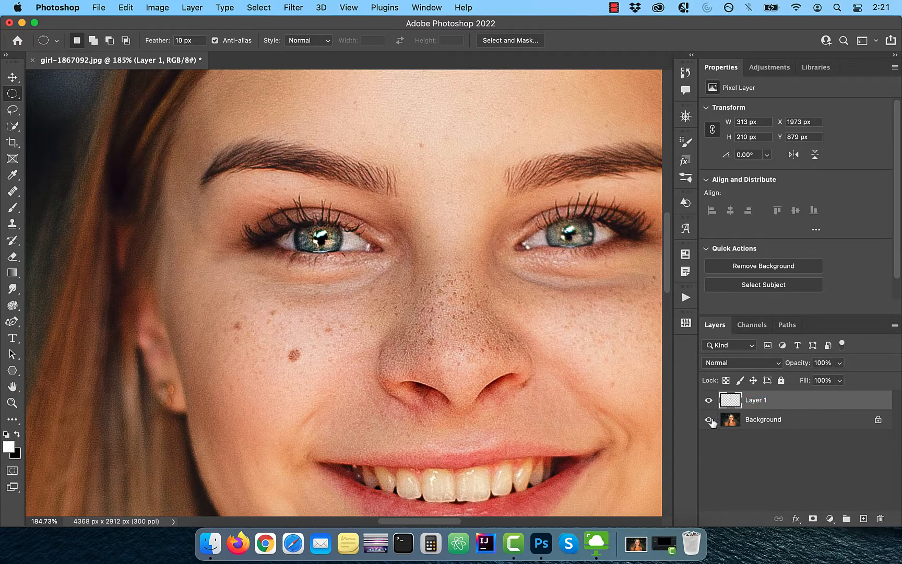
Step: Rename the copied eye layer (Layer 1) to 'left eye'
double_click(756, 399)
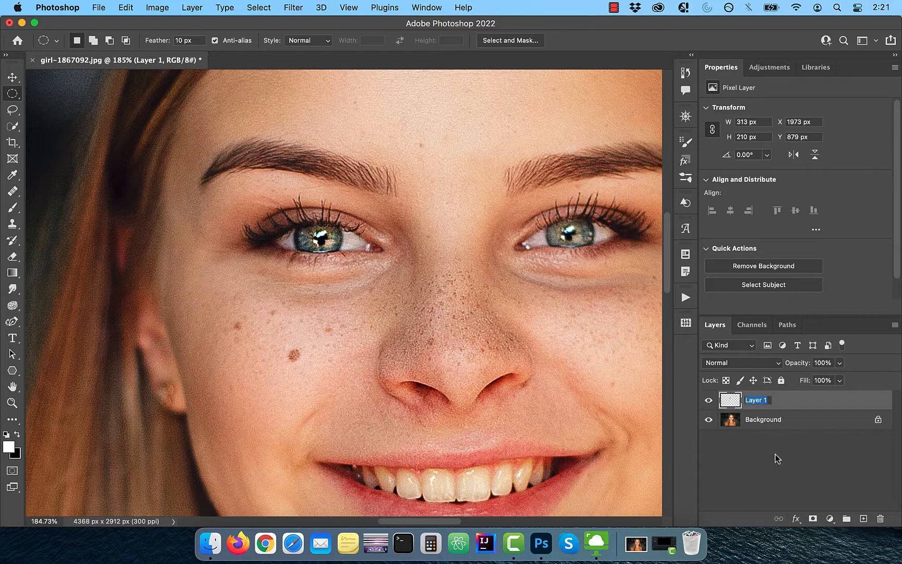
type("left eye")
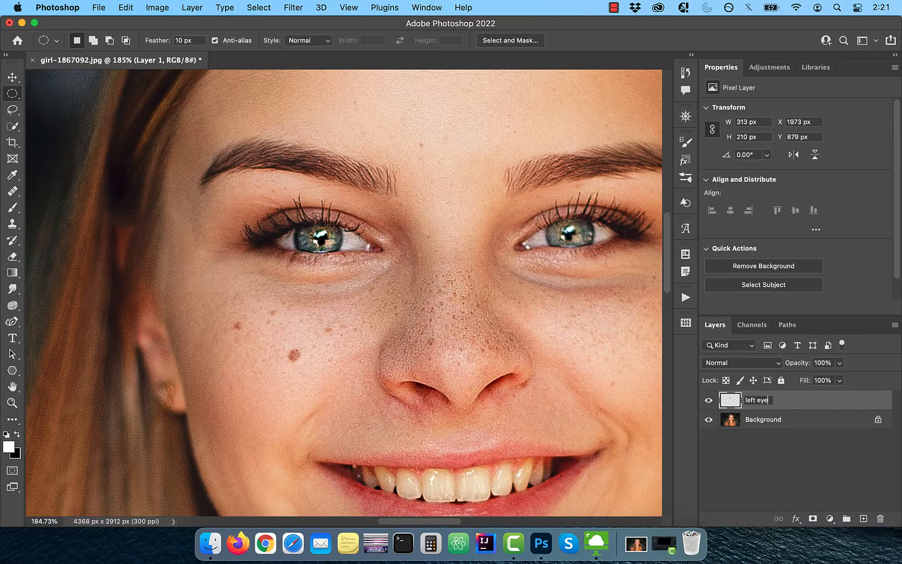
key("Return")
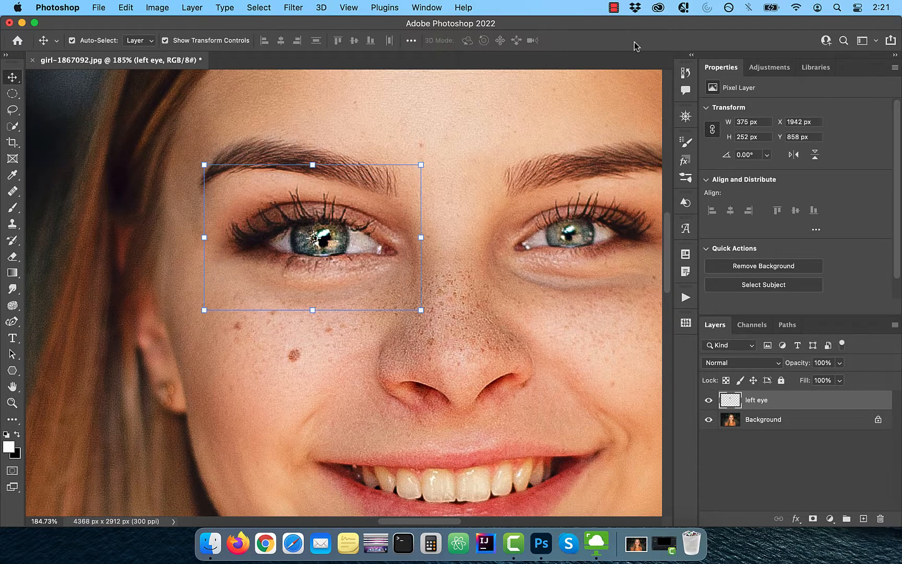
Step: Add a layer mask to 'left eye' and ready a black brush at 5% flow
left_click(813, 518)
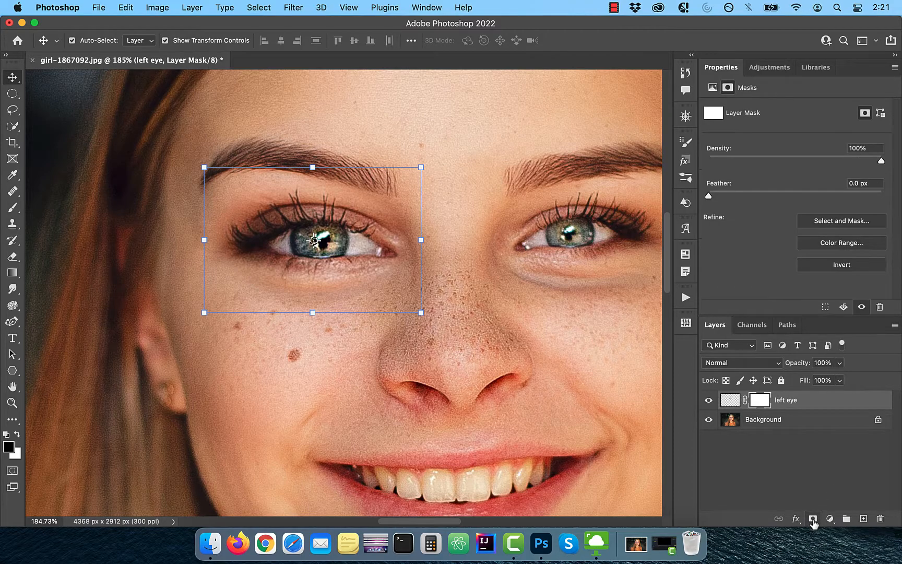
left_click(12, 207)
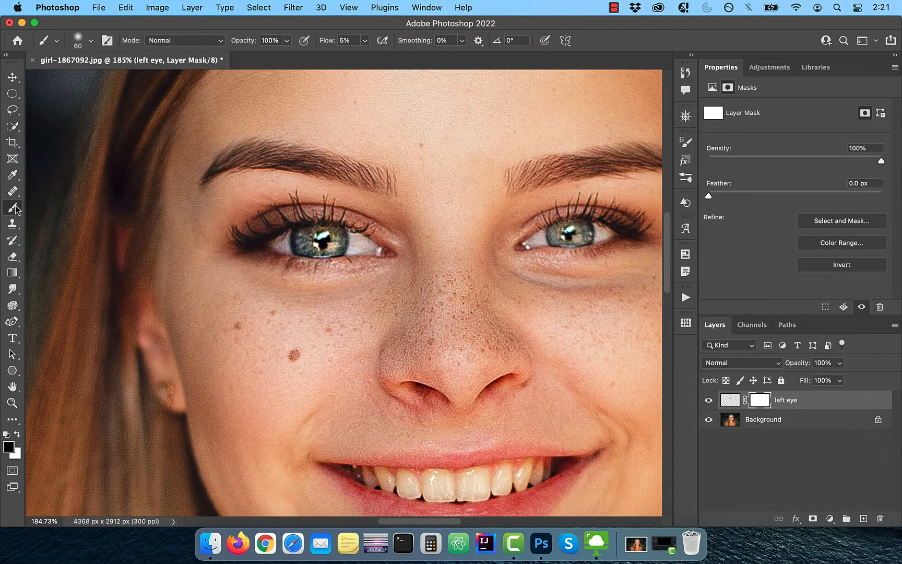
mouse_move(344, 41)
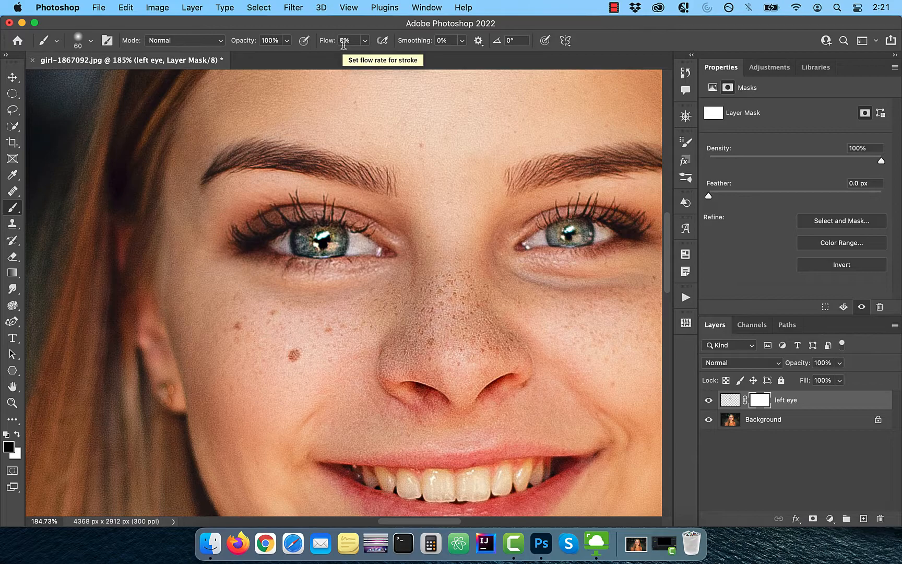
left_click(91, 41)
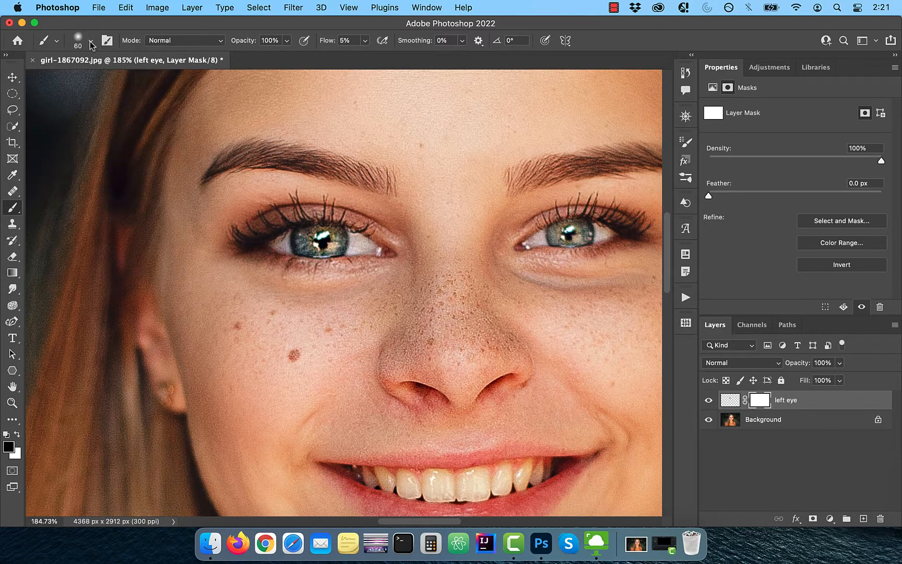
mouse_move(43, 403)
type("stamped cop")
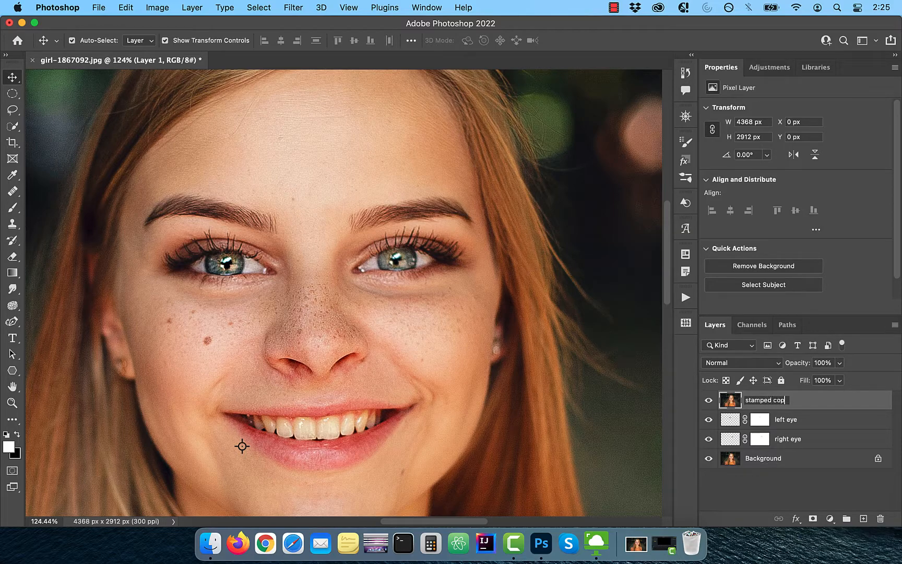
Step: Convert the merged 'stamped copy' layer into a smart object
right_click(765, 400)
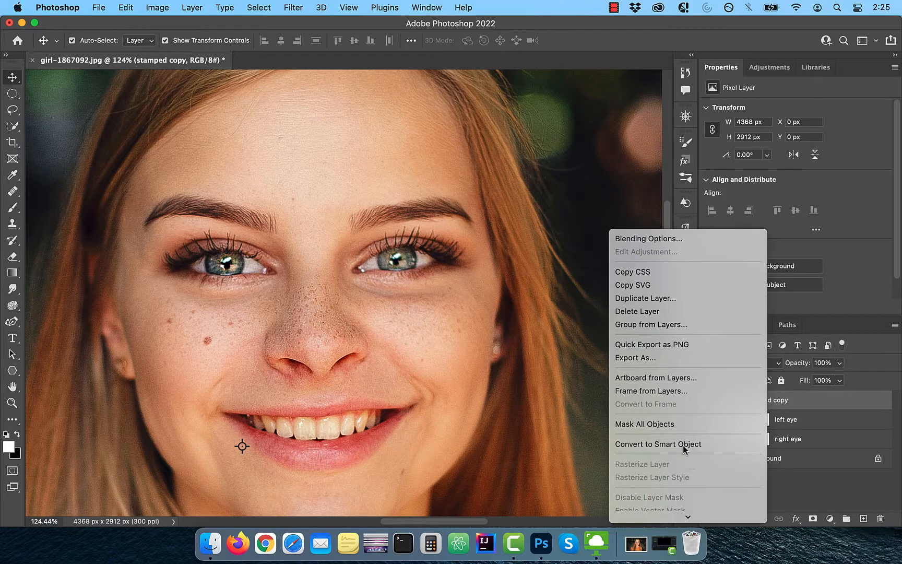
left_click(658, 444)
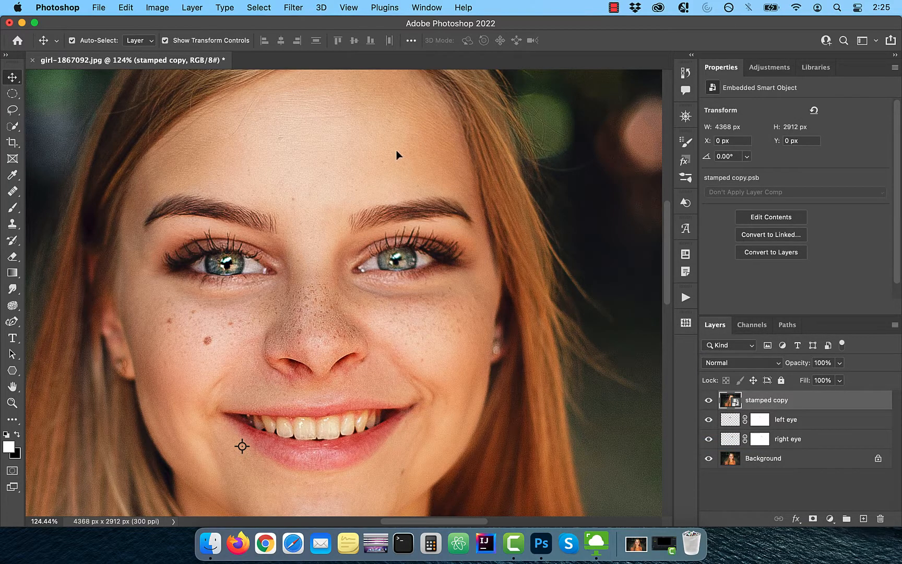
left_click(293, 7)
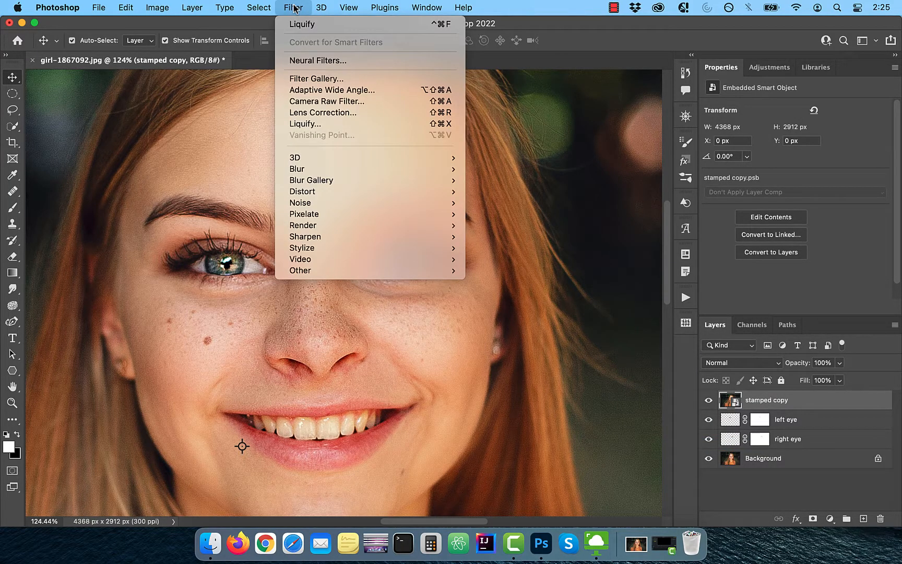
Step: Apply Liquify to the stamped copy and zoom out to the whole portrait
left_click(305, 123)
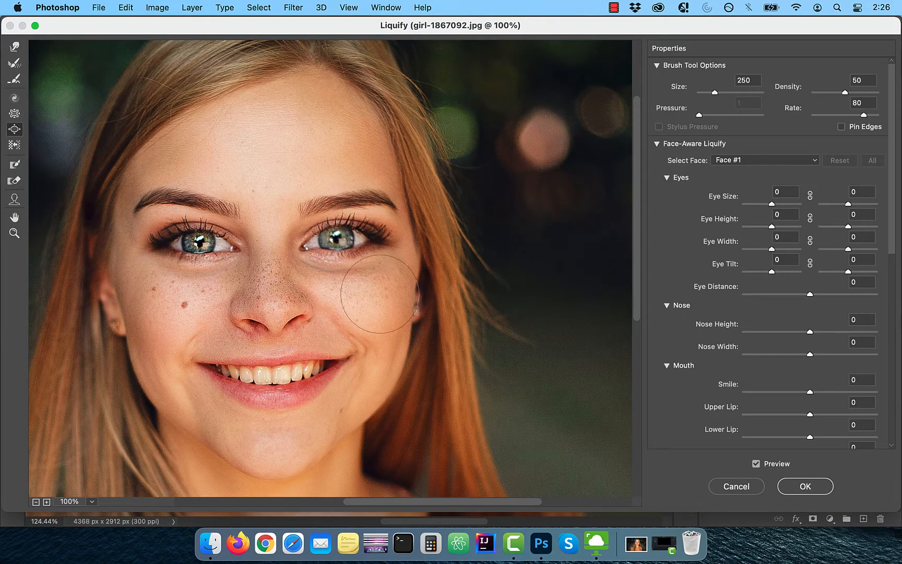
left_click(35, 501)
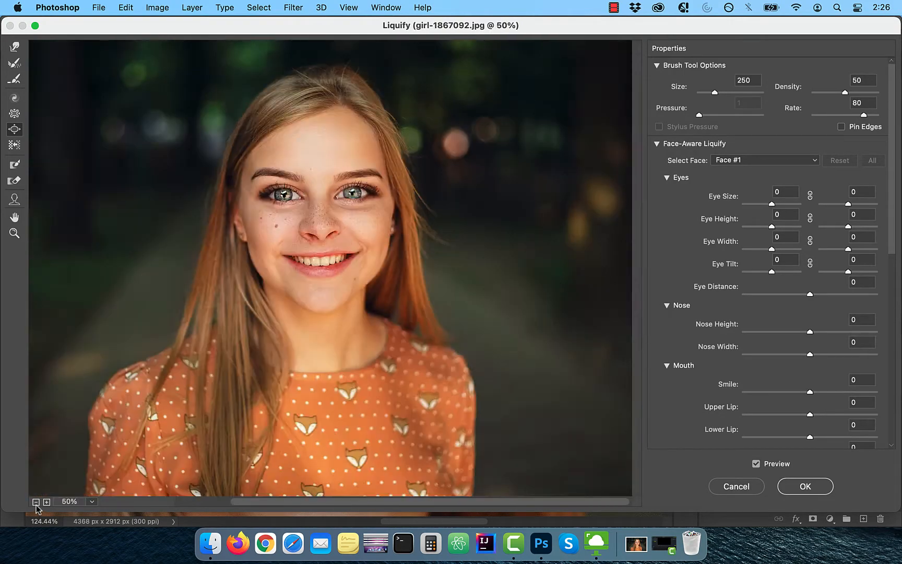
left_click(805, 487)
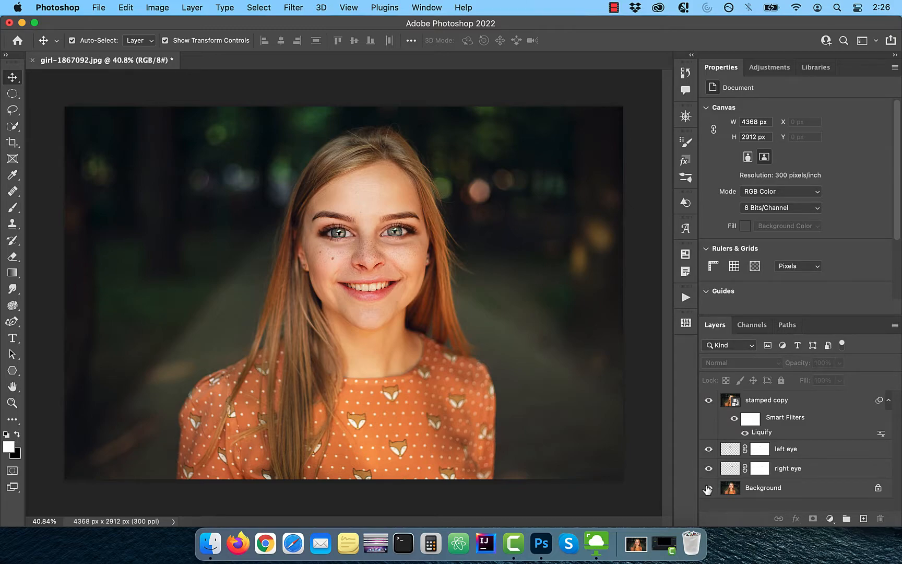
mouse_move(708, 491)
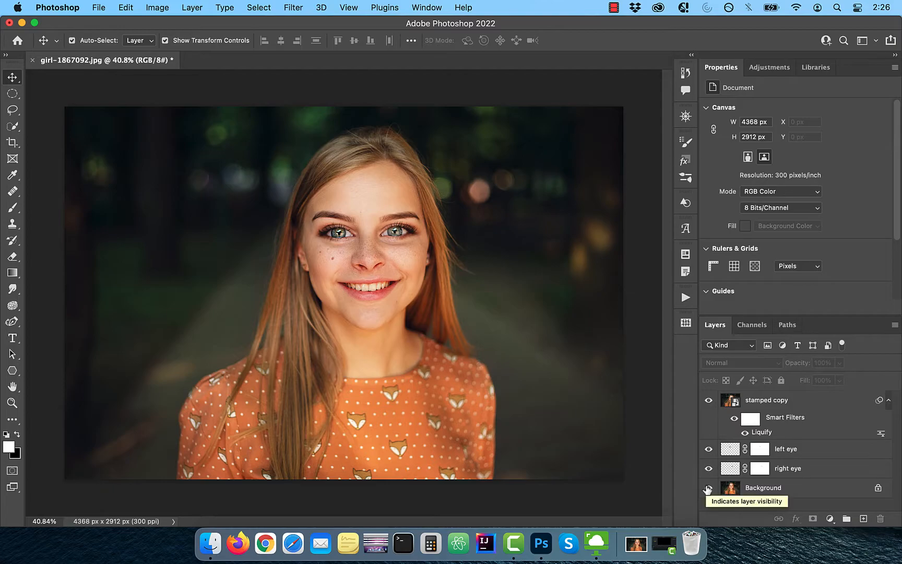